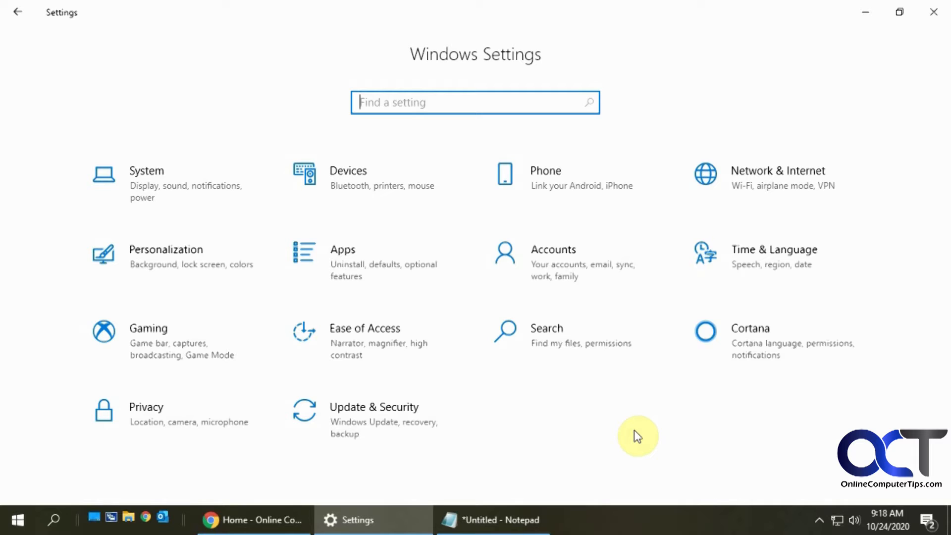
mouse_move(628, 429)
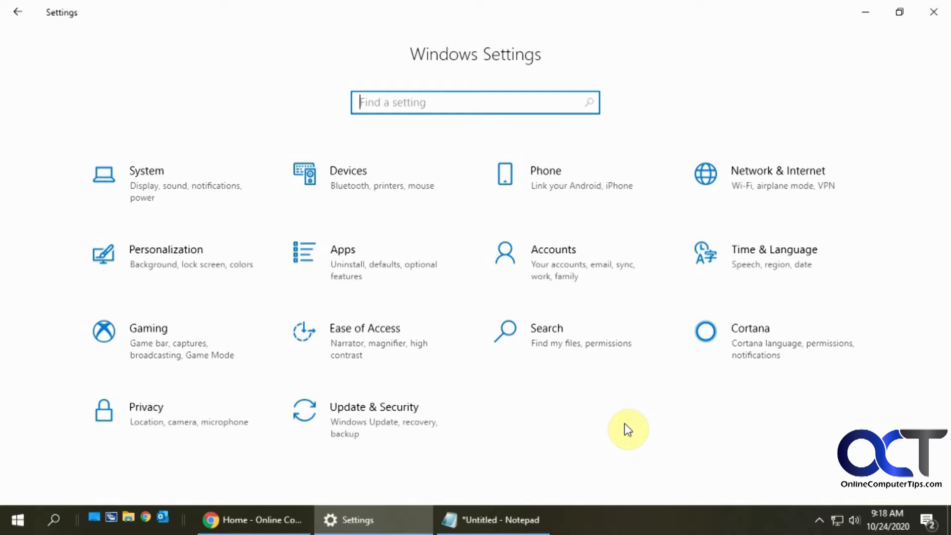
mouse_move(647, 394)
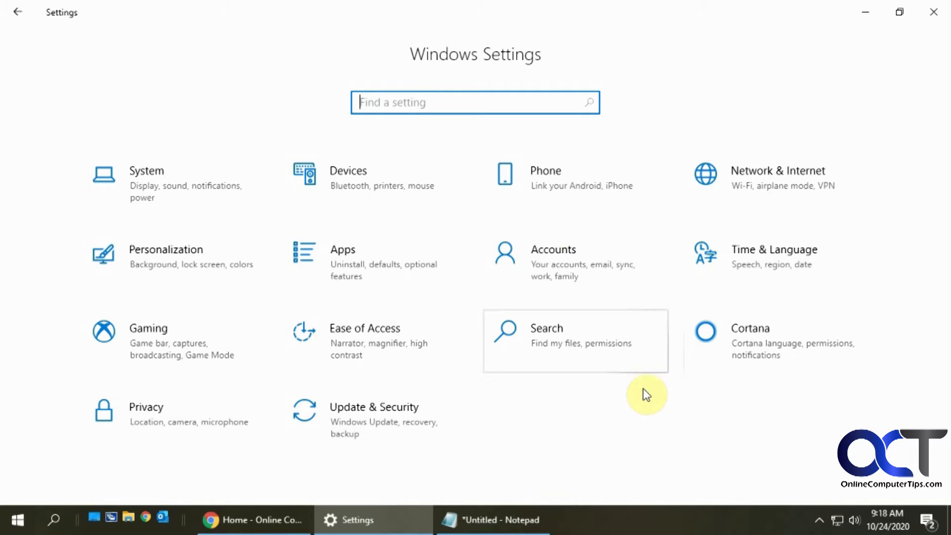
mouse_move(177, 188)
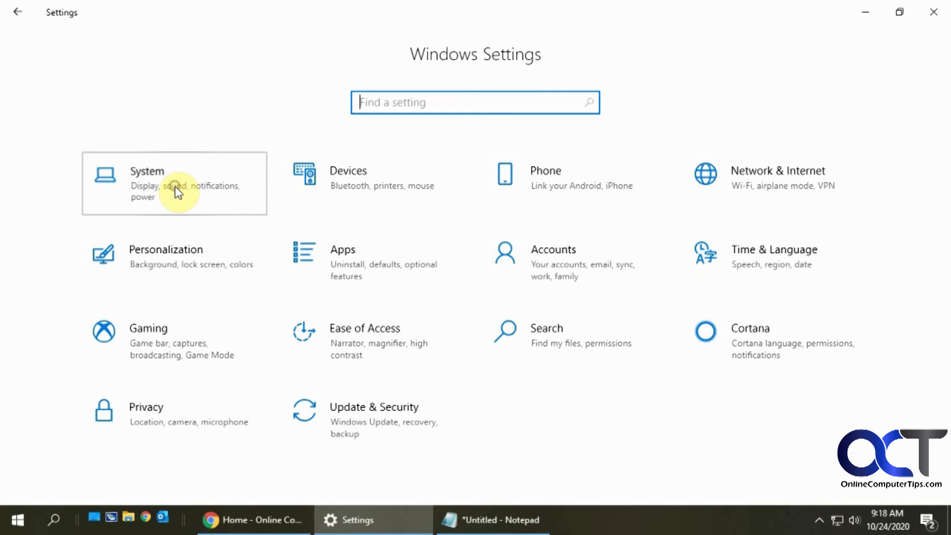
Turn Clipboard history On under System > Clipboard and check the still-empty Win+V history.
click(174, 184)
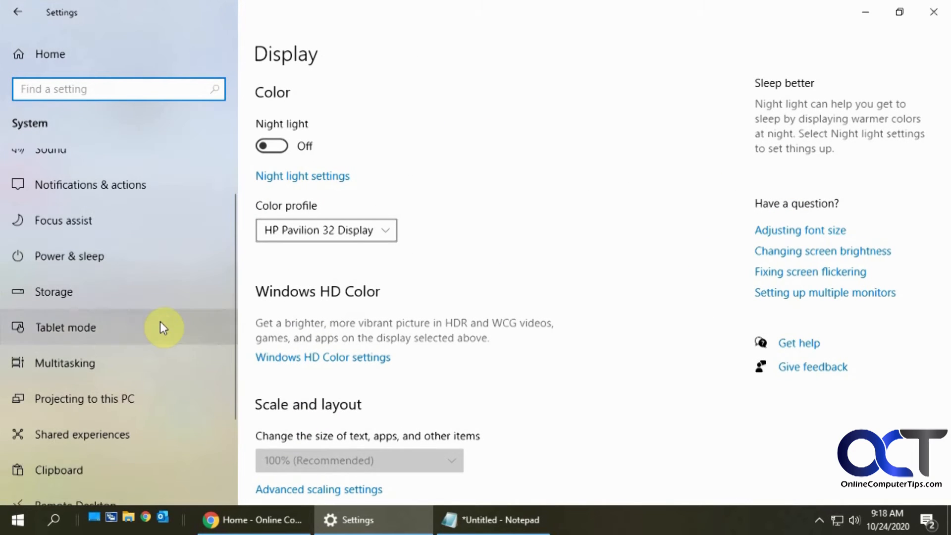
click(58, 469)
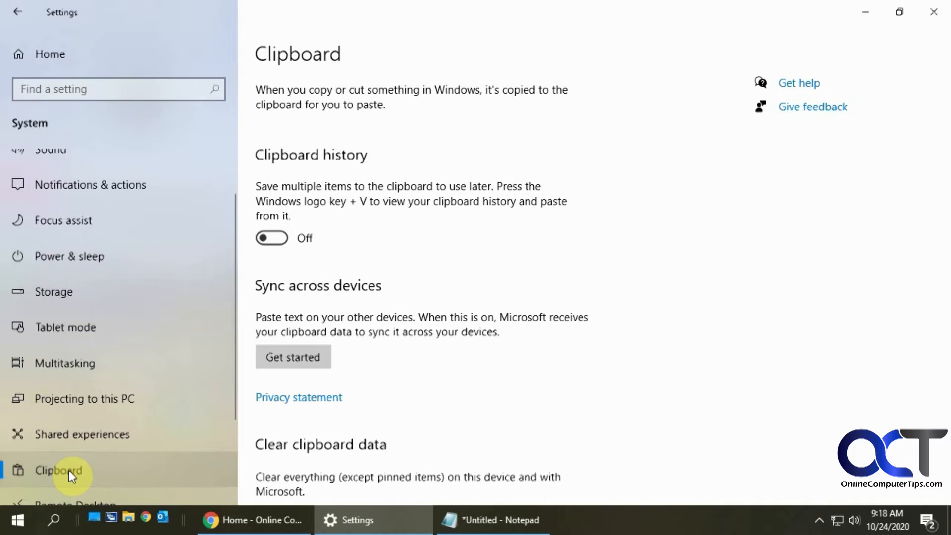
mouse_move(346, 165)
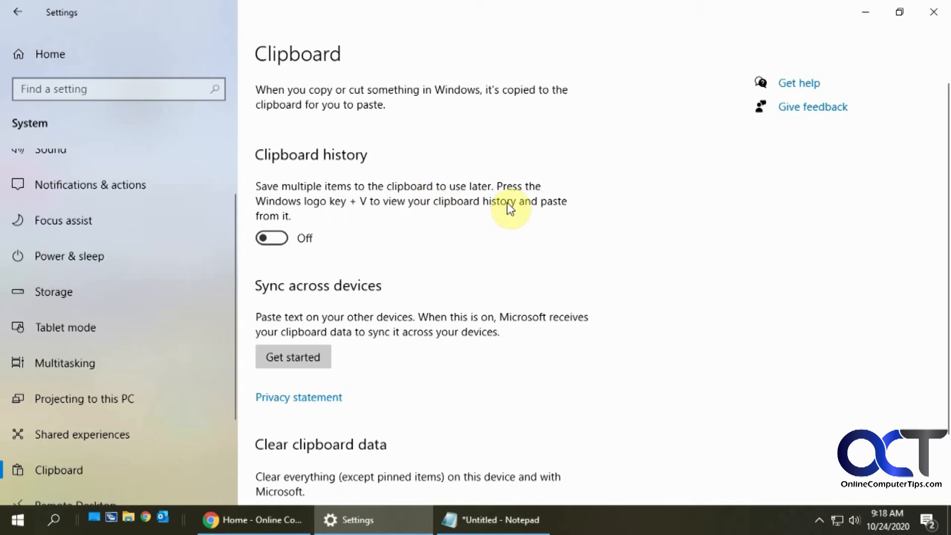
mouse_move(362, 211)
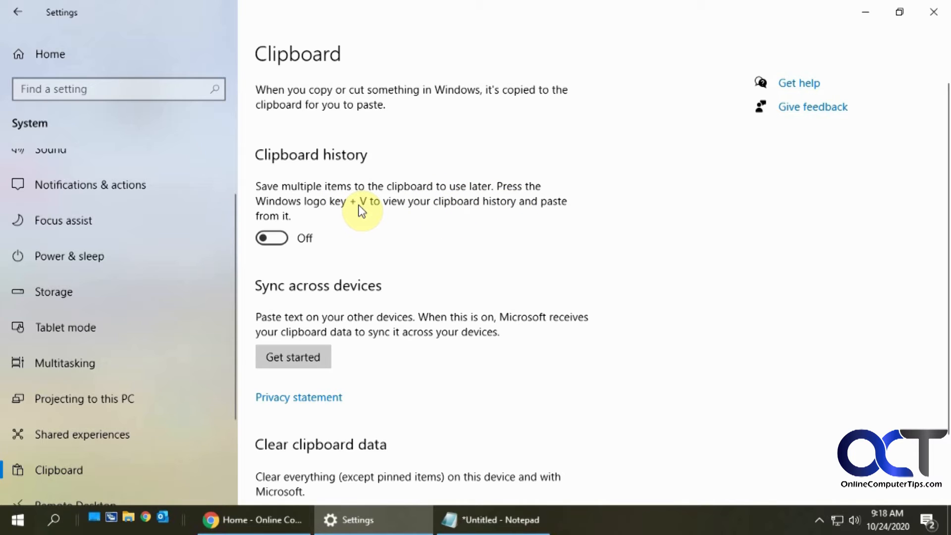
click(272, 237)
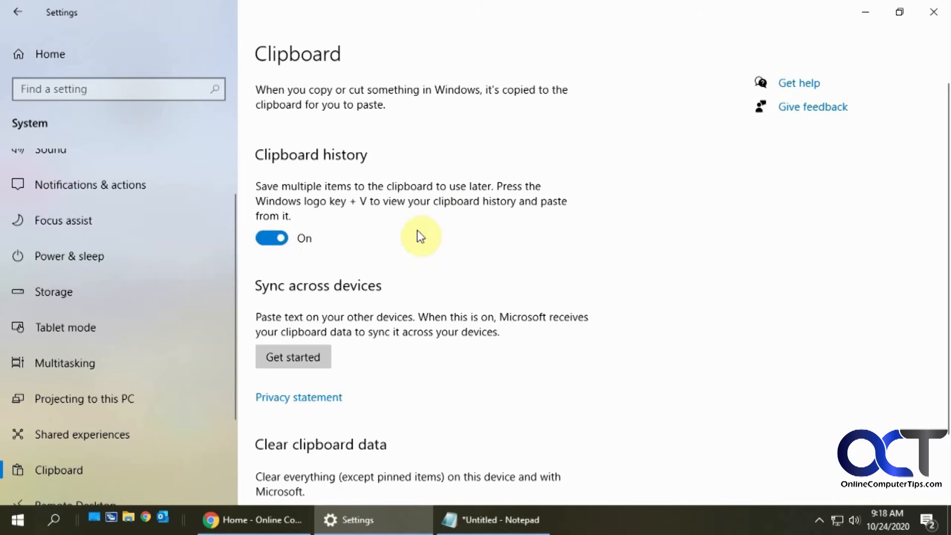
mouse_move(303, 209)
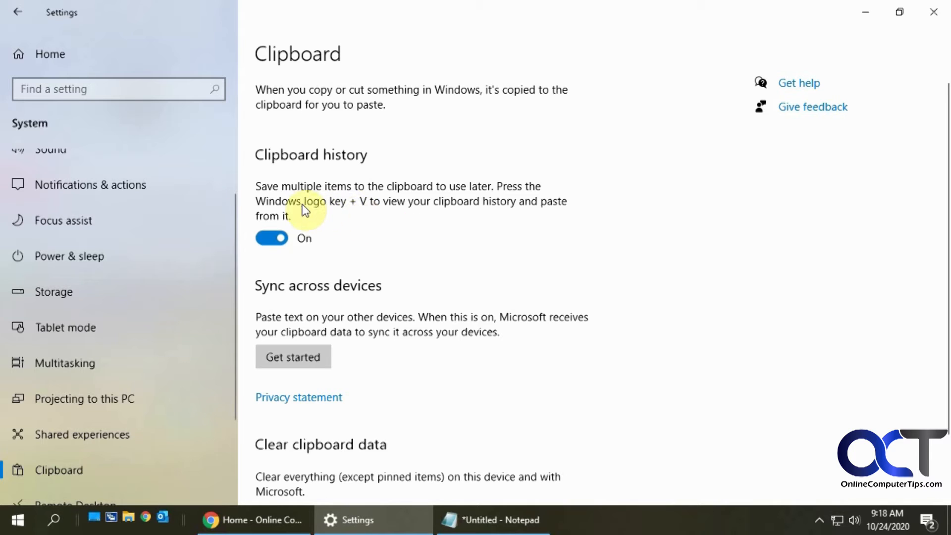
mouse_move(393, 240)
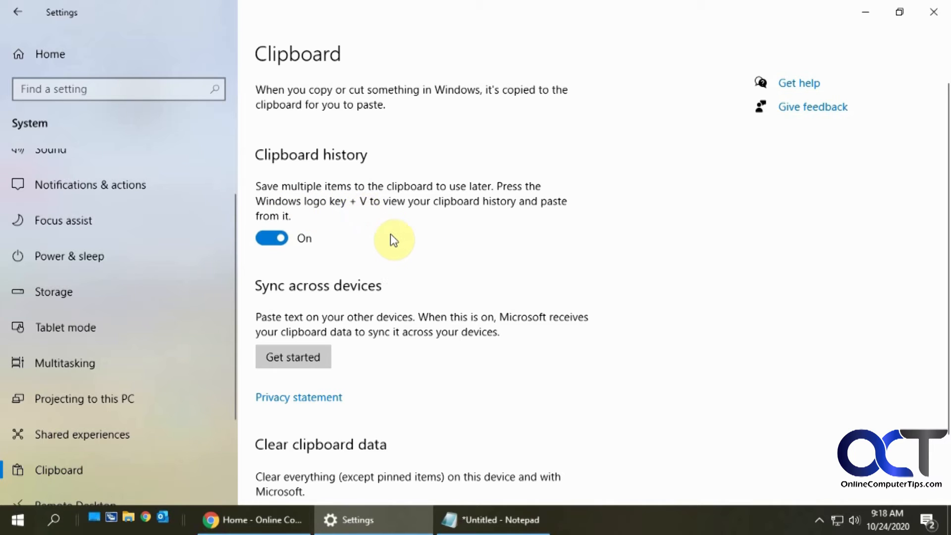
key(win+v)
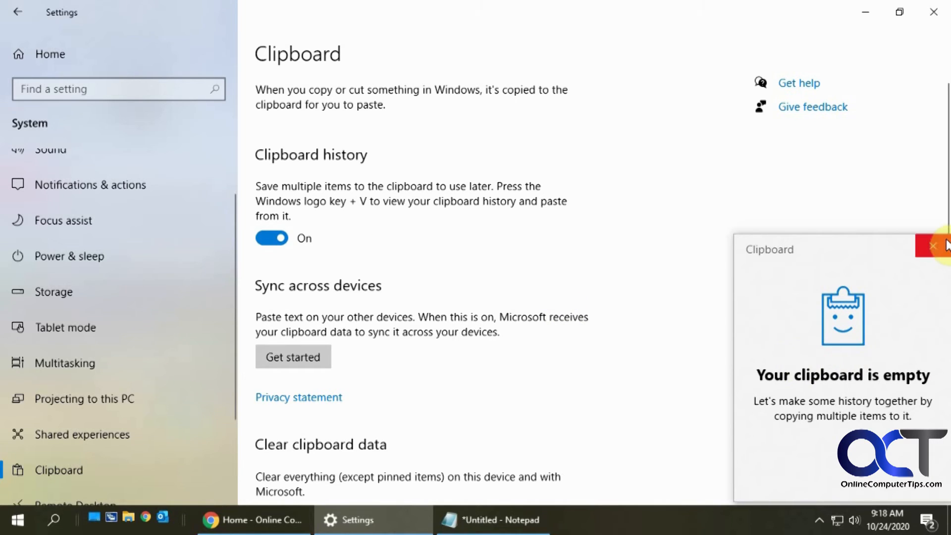
Copy the note's lines one at a time in Notepad, removing a stray pasted duplicate.
click(492, 521)
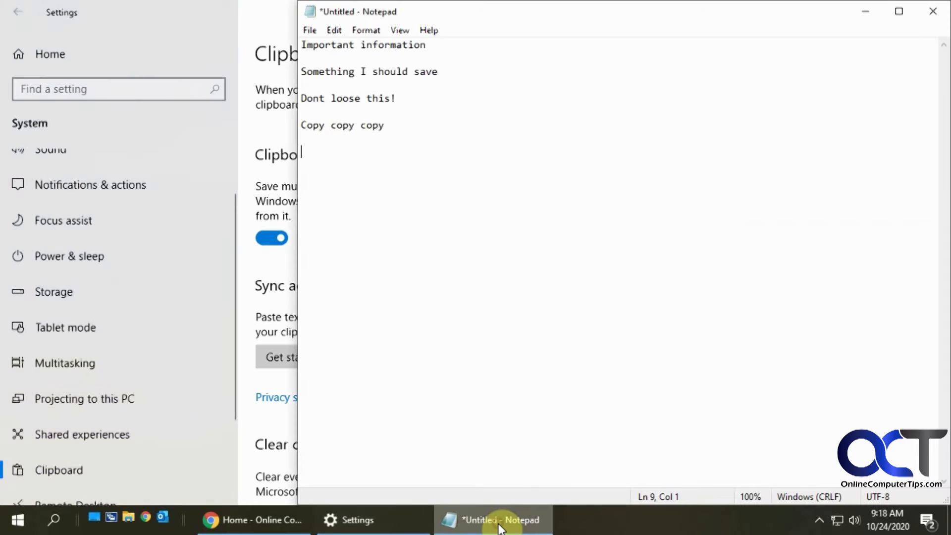
mouse_move(224, 59)
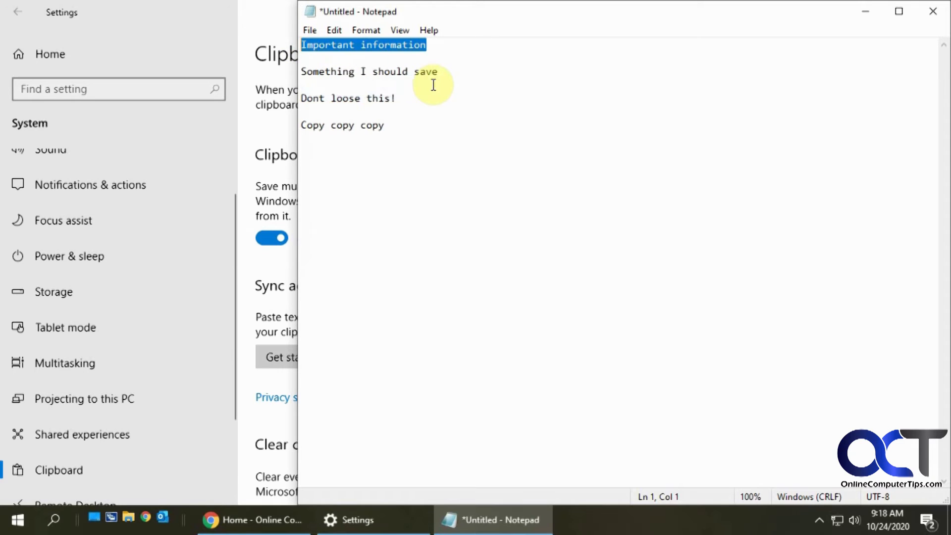
click(384, 125)
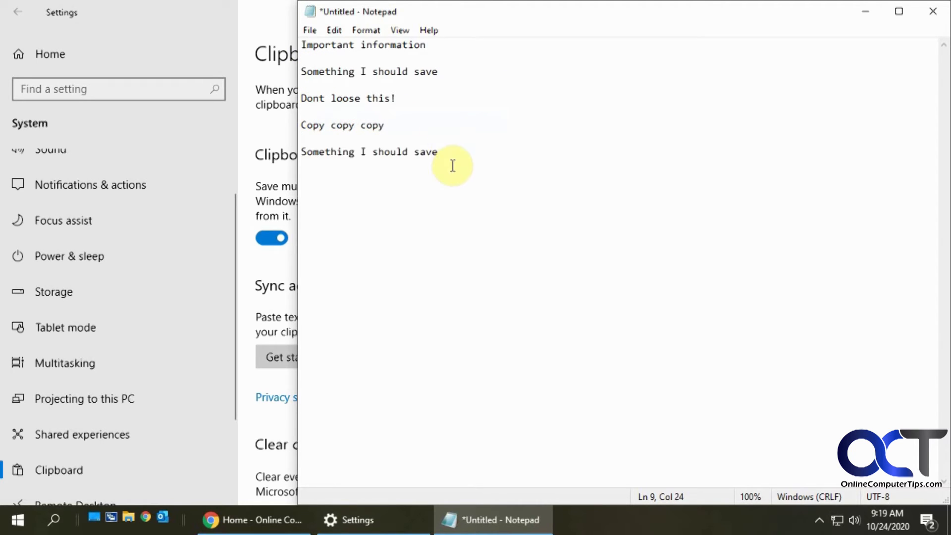
triple_click(369, 152)
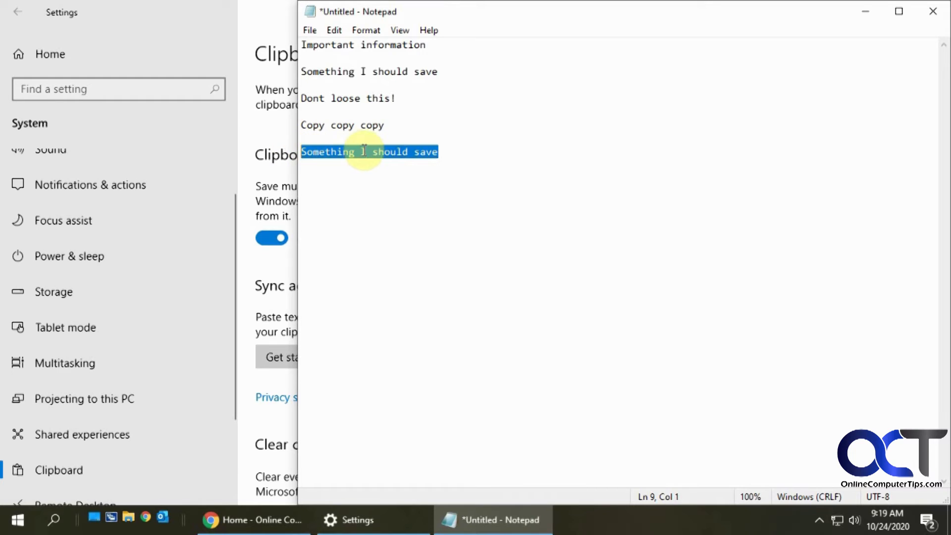
click(393, 99)
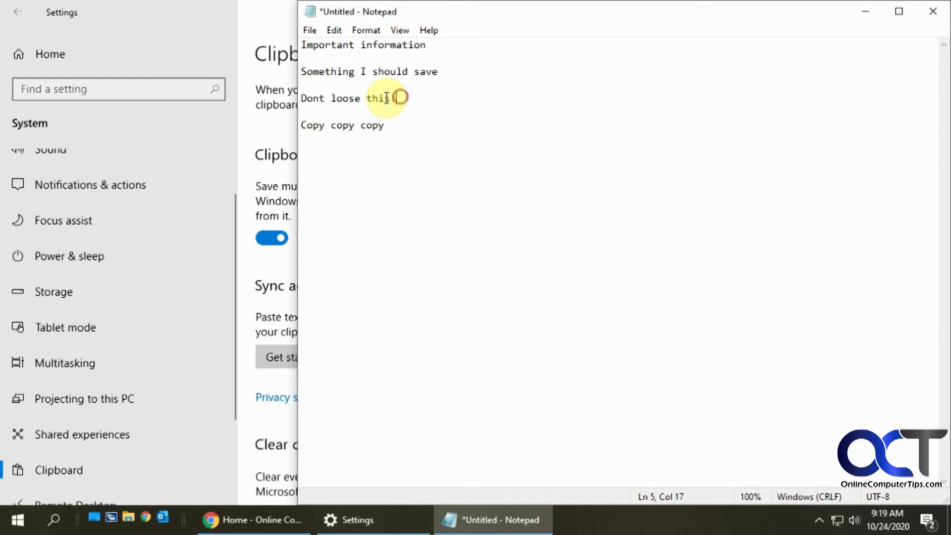
right_click(345, 98)
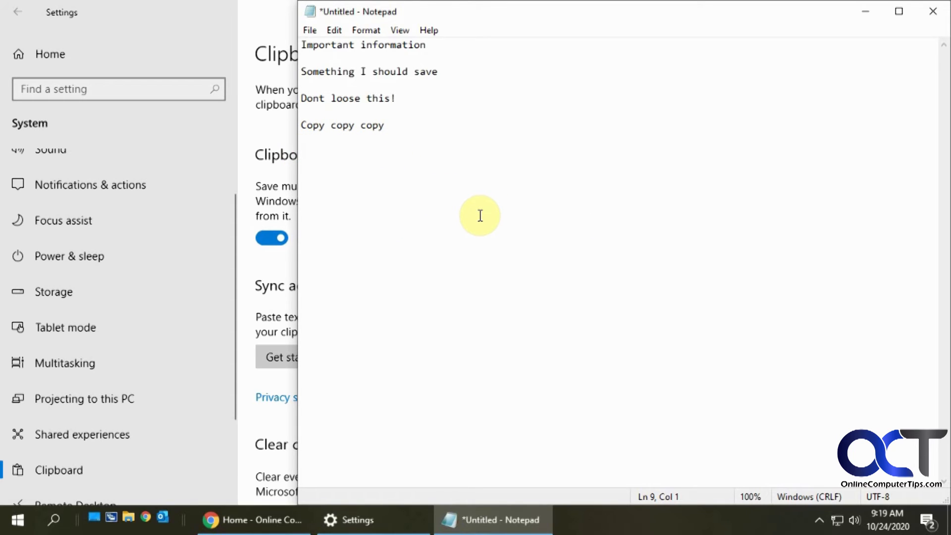
Paste 'Dont loose this!' and 'Something I should save' from the Win+V history below the note.
key(Win+v)
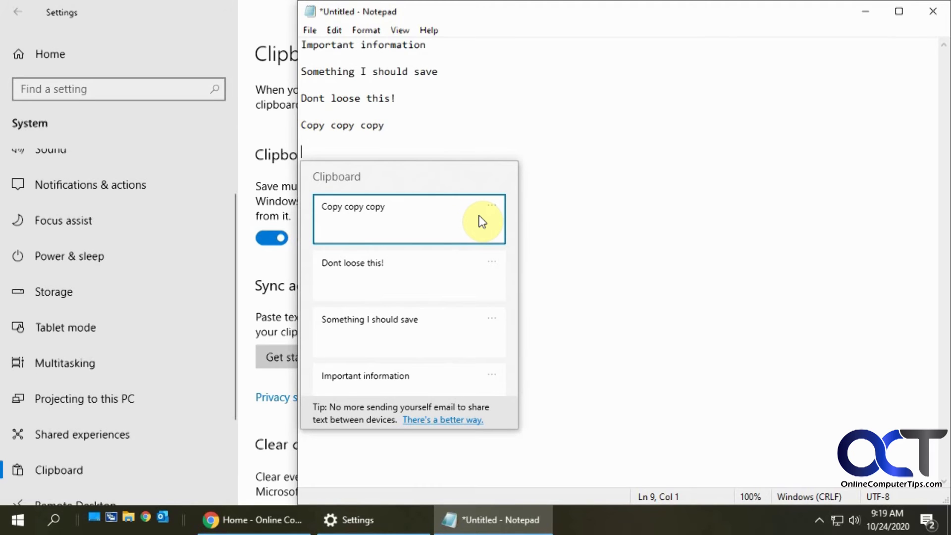
mouse_move(399, 380)
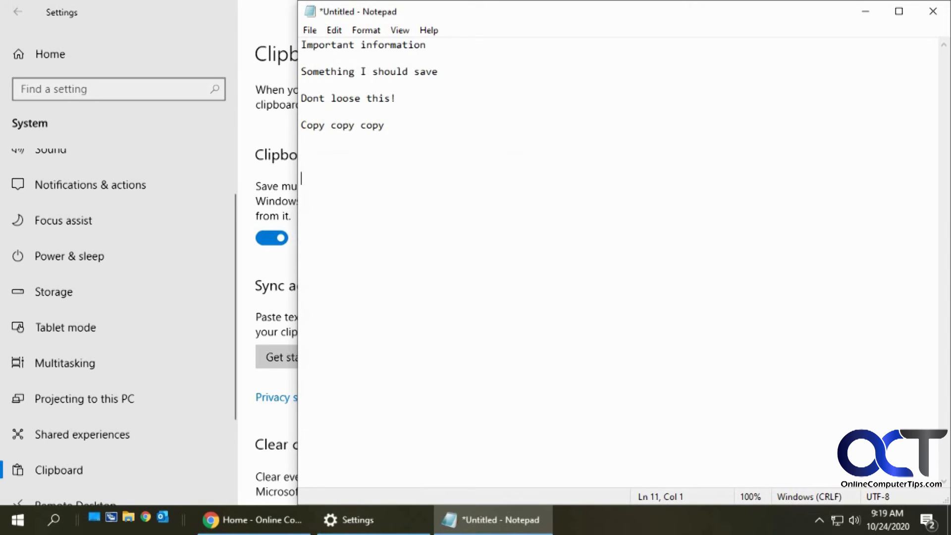
key(Win+v)
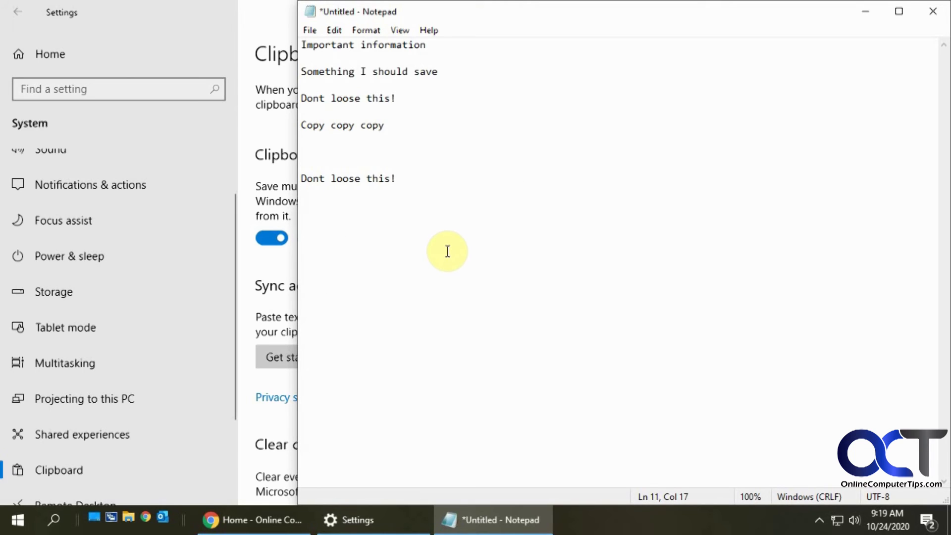
key(Win+v)
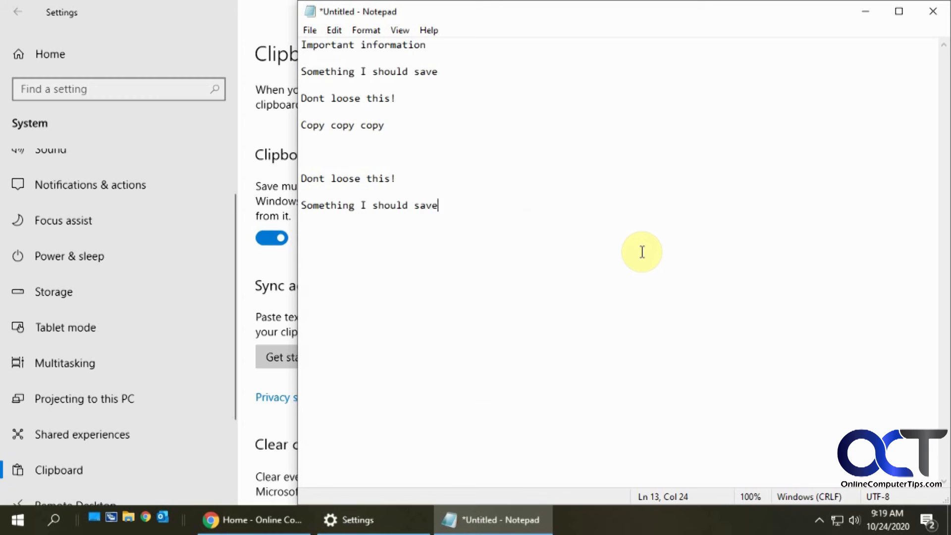
mouse_move(614, 247)
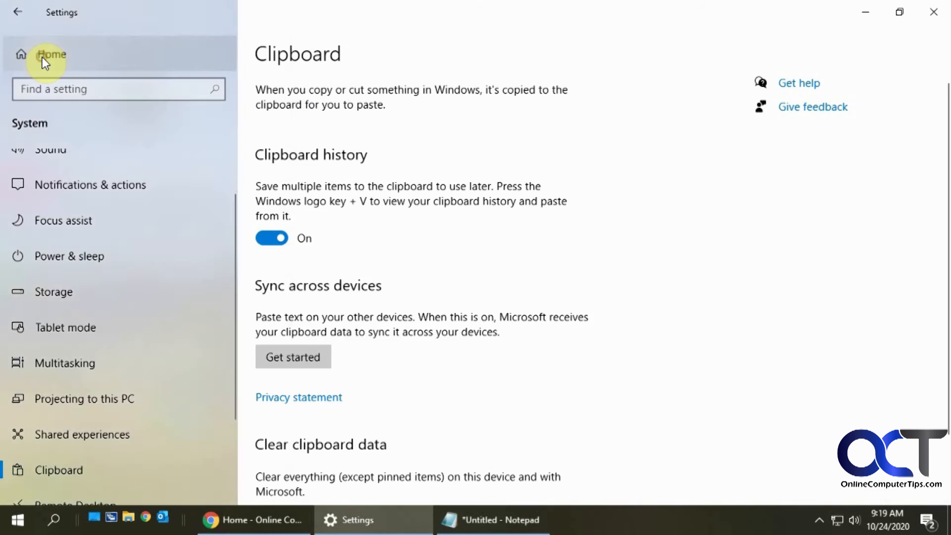
click(51, 54)
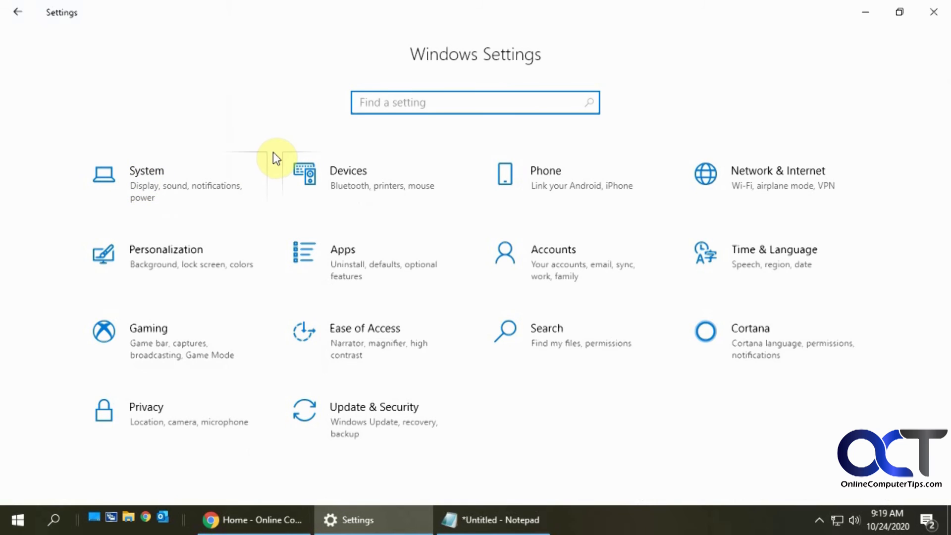
click(16, 520)
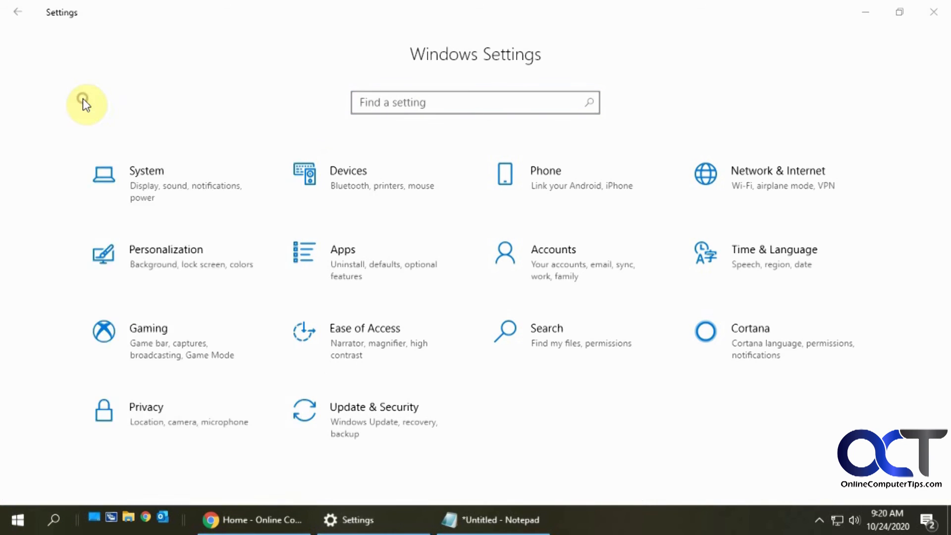
click(17, 520)
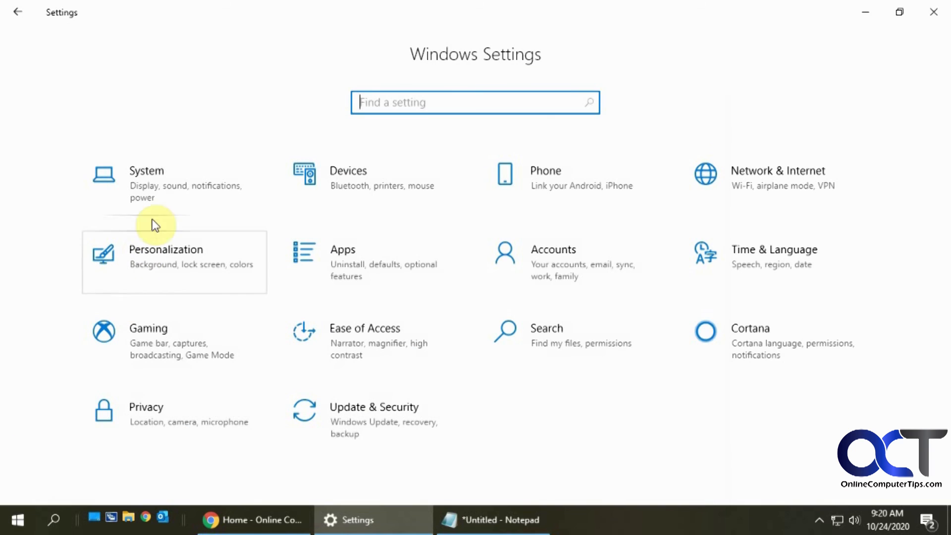
click(146, 183)
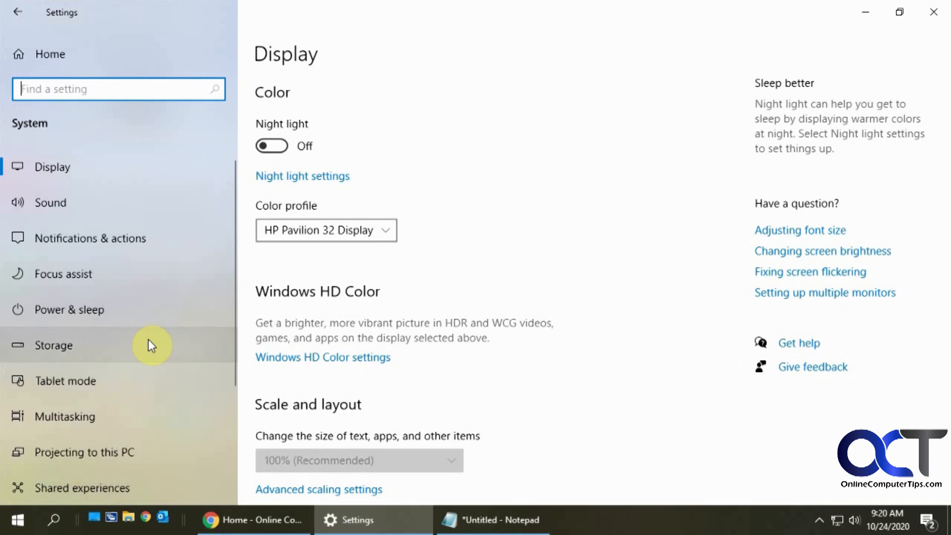
scroll(down, 3)
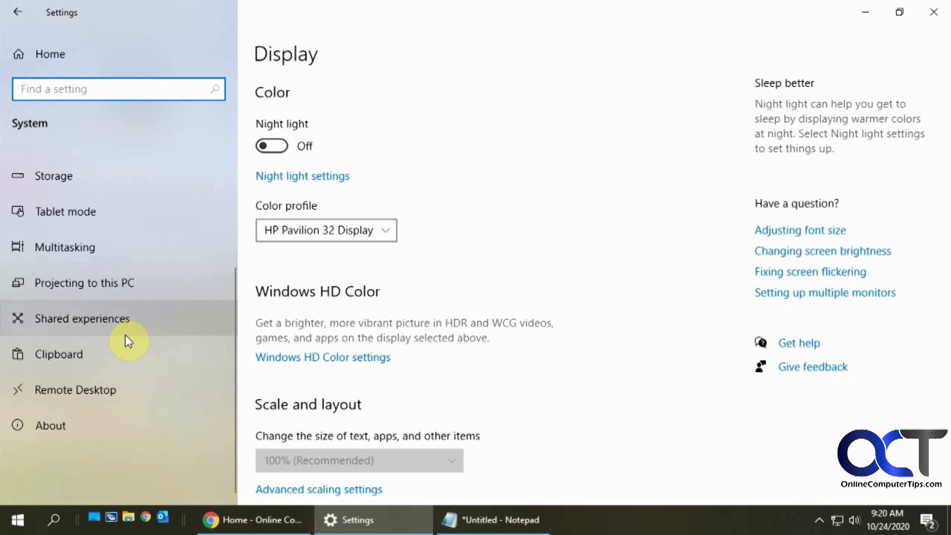
click(59, 354)
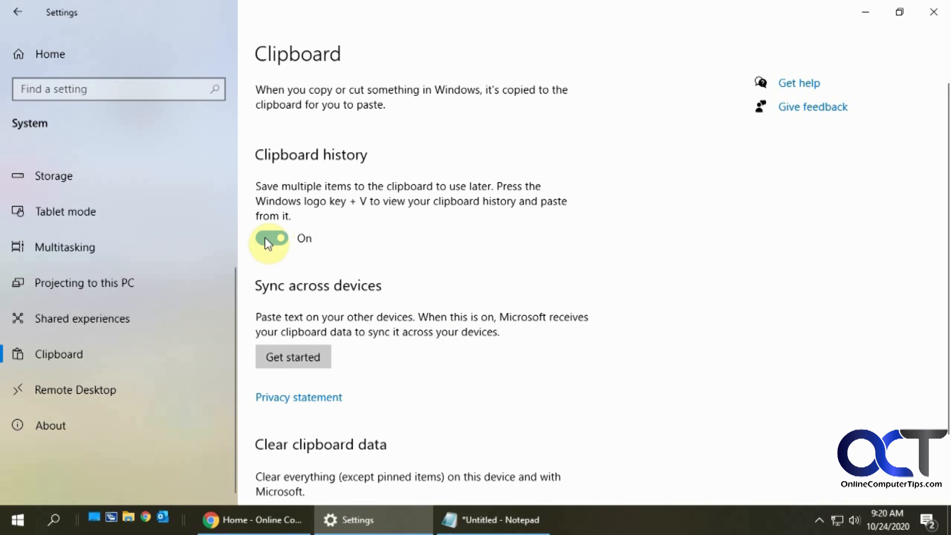
click(271, 238)
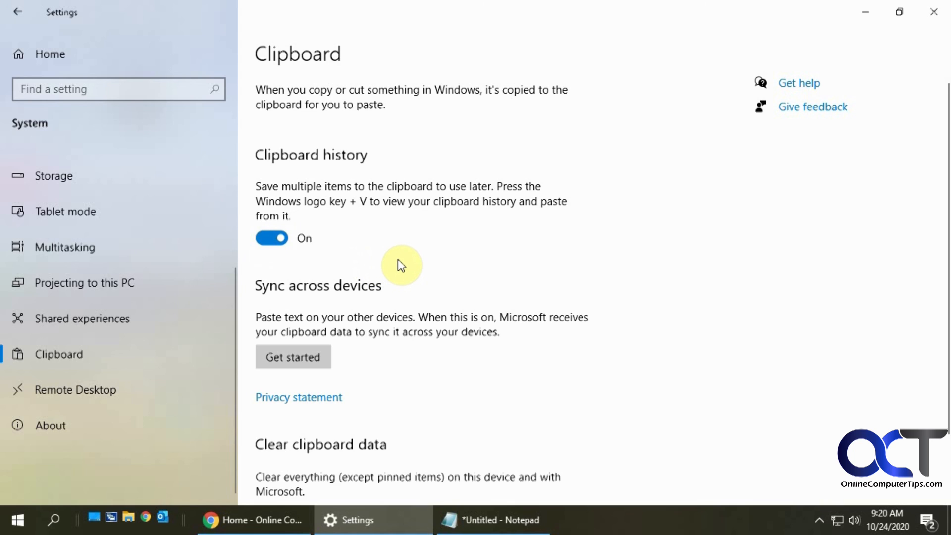